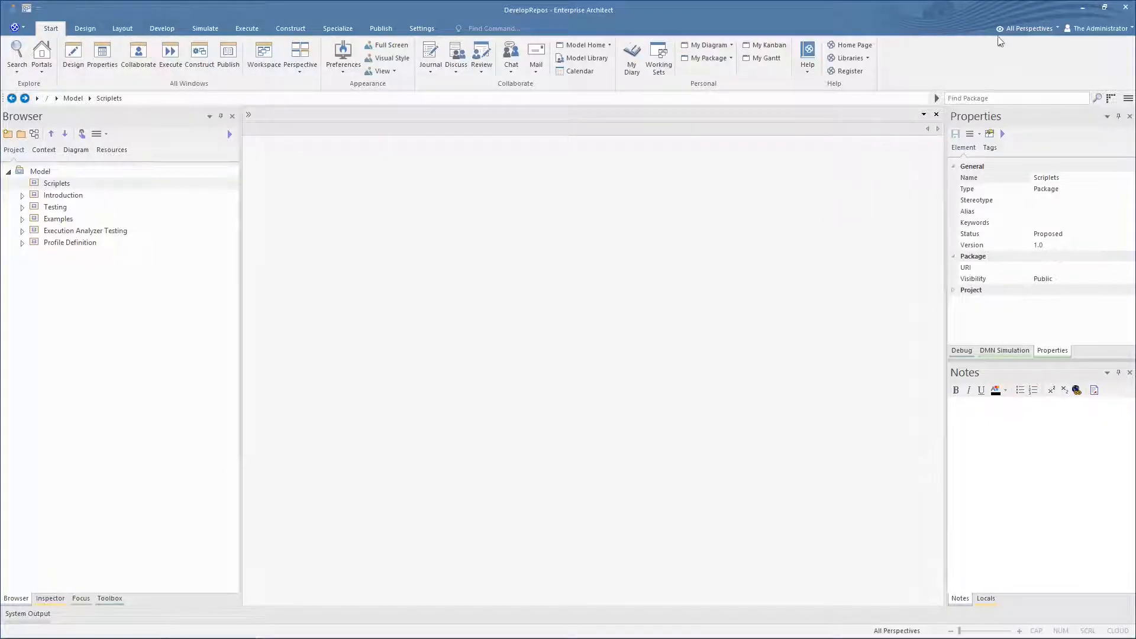
Switch to the Construction > Scriptlets perspective to show the Scriptlet patterns
{"action": "left_click", "coordinate": [1030, 29]}
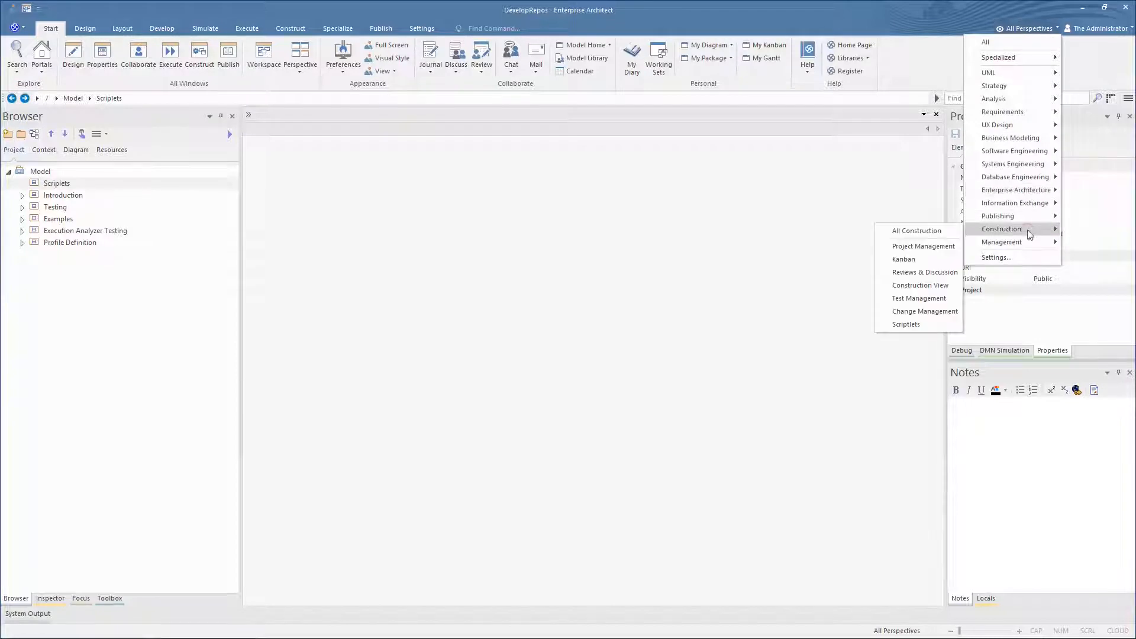
{"action": "mouse_move", "coordinate": [906, 324]}
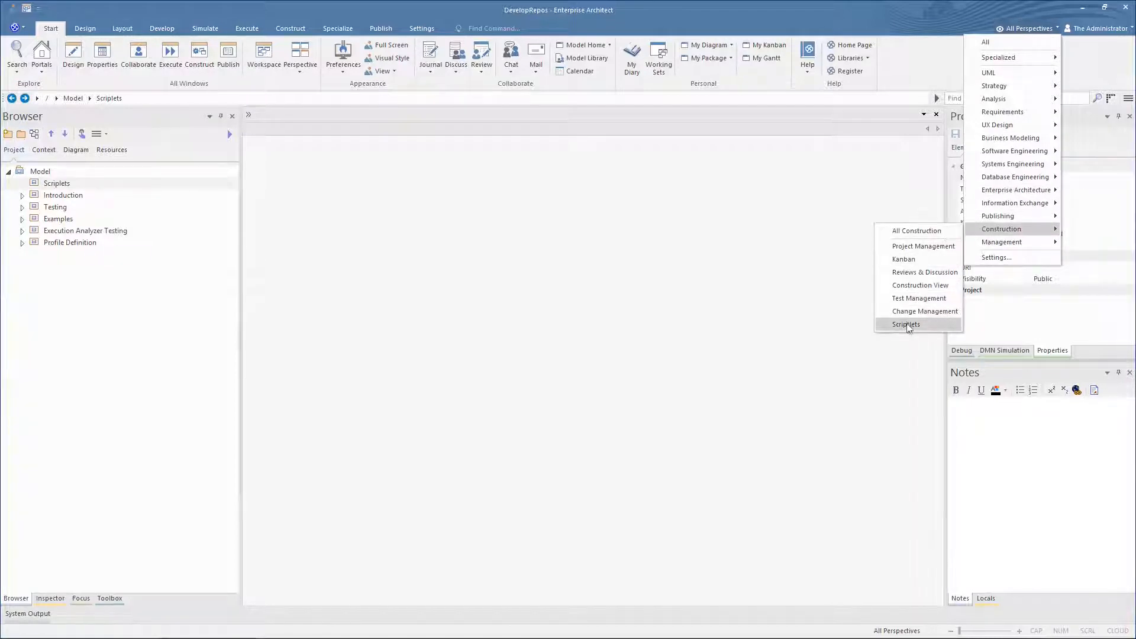
{"action": "left_click", "coordinate": [905, 324]}
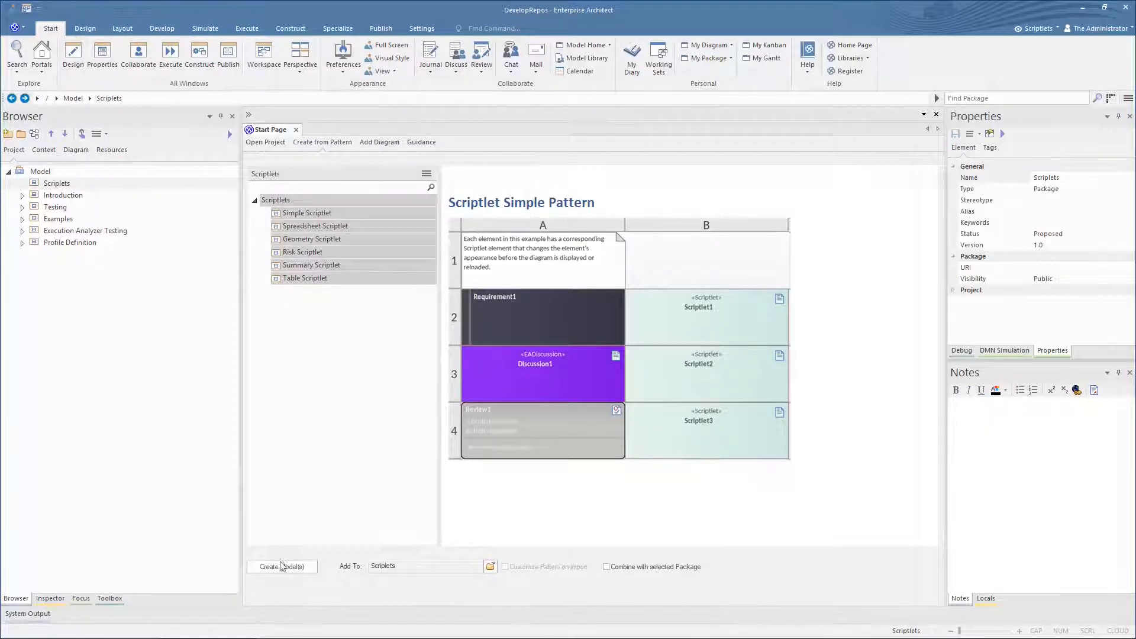
Create the scriptlet example models and bring up the Simple diagram
{"action": "left_click", "coordinate": [282, 565]}
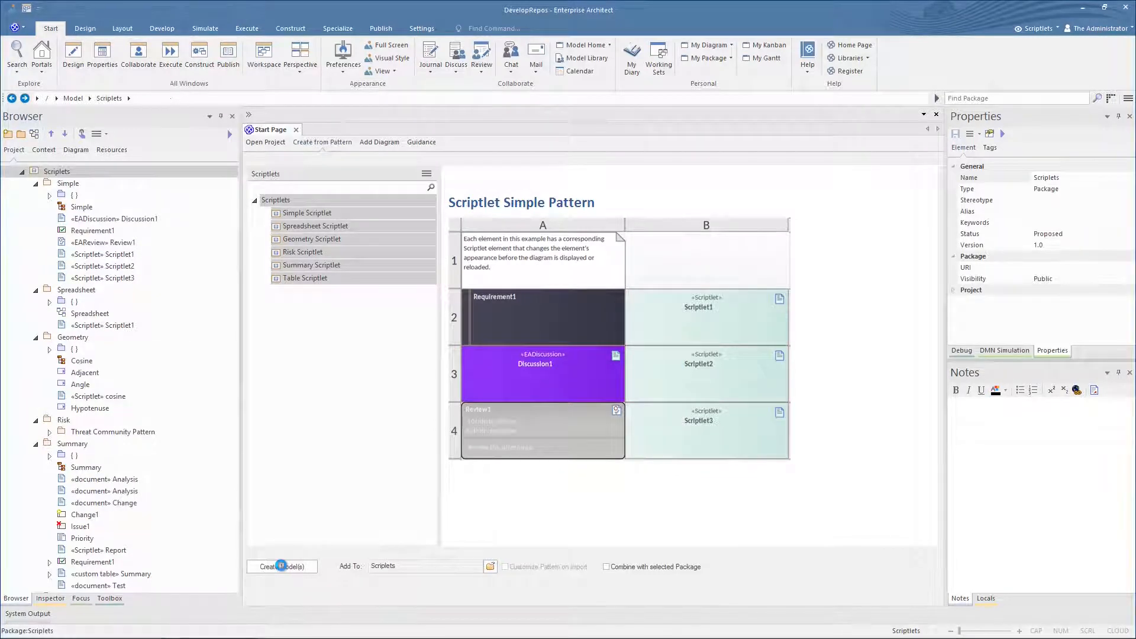
{"action": "double_click", "coordinate": [82, 206]}
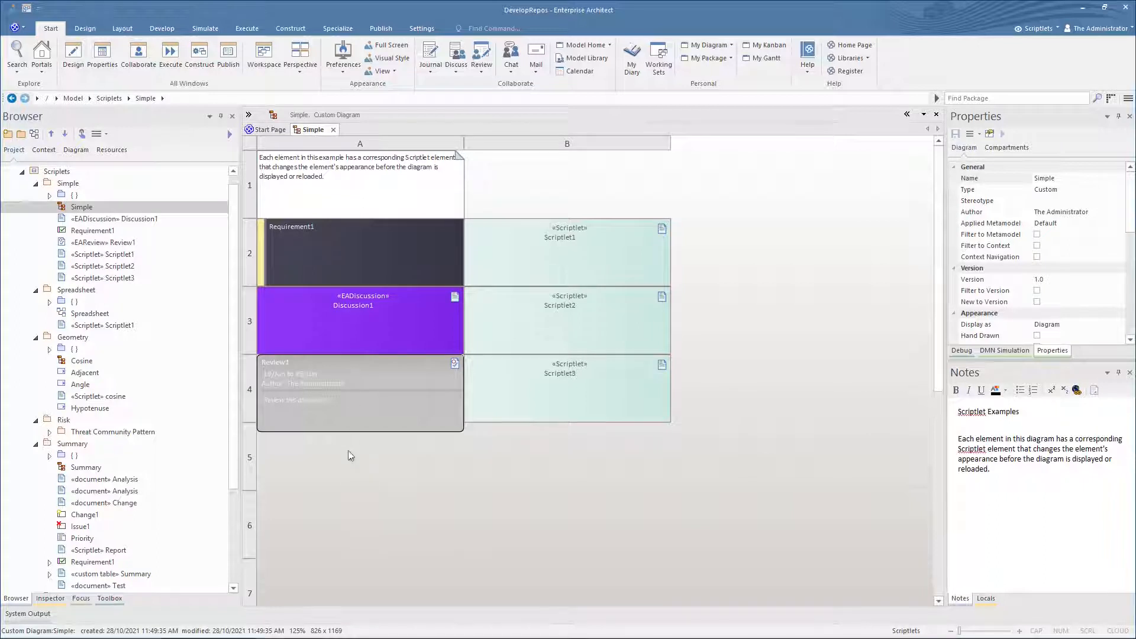
Run the scriptlets on the Simple diagram, restyling Review1 via Scriptlet3
{"action": "left_click", "coordinate": [355, 248]}
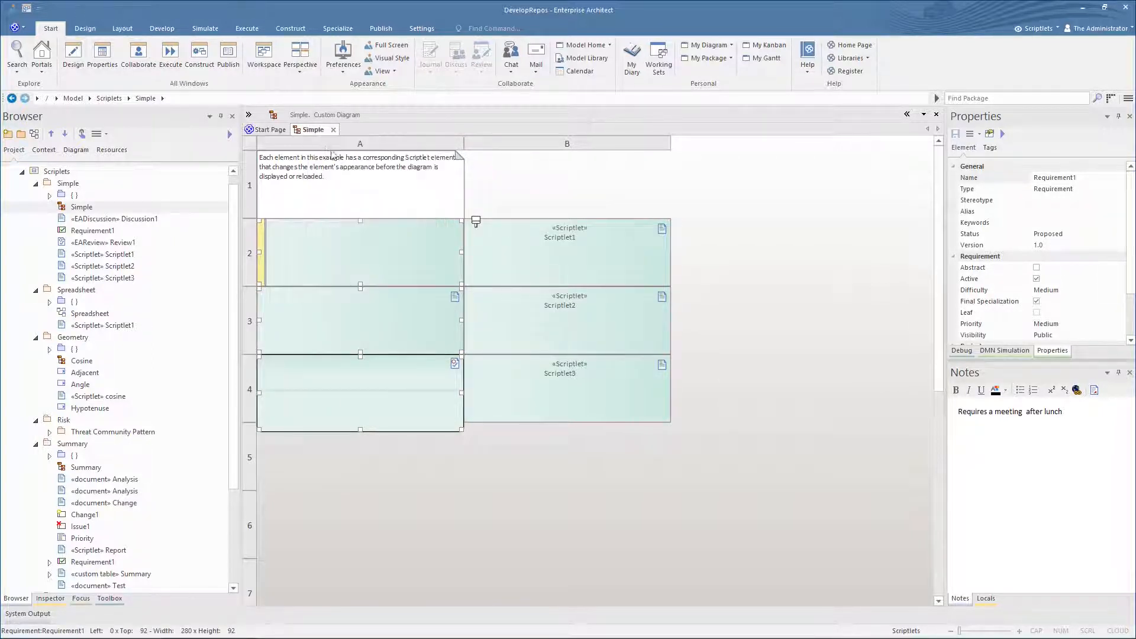
{"action": "left_click", "coordinate": [565, 252]}
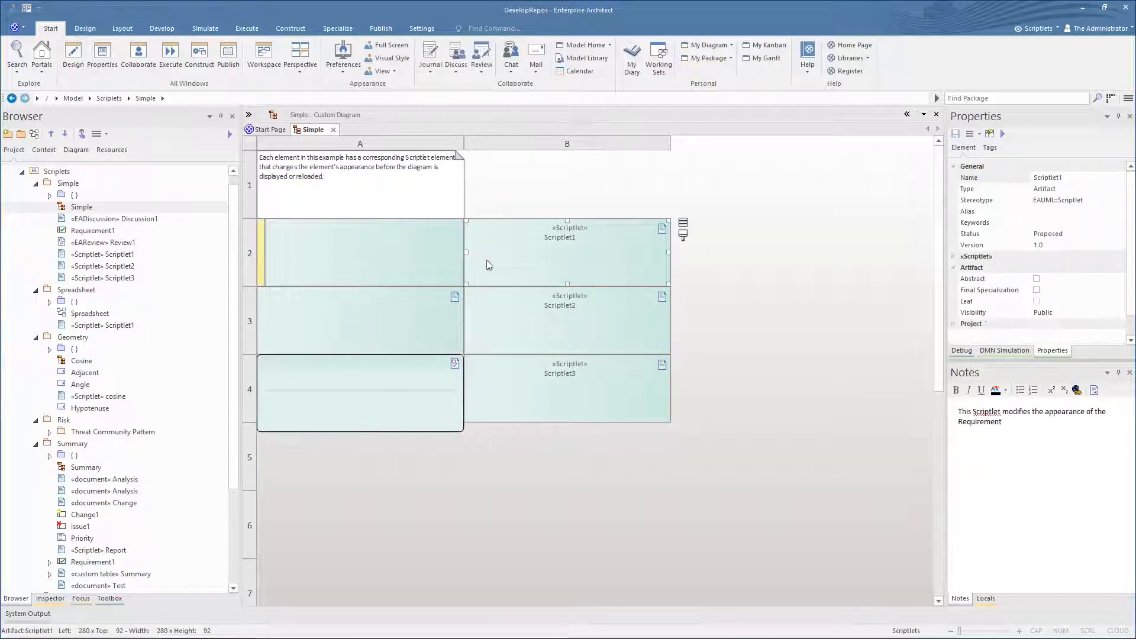
{"action": "right_click", "coordinate": [490, 265]}
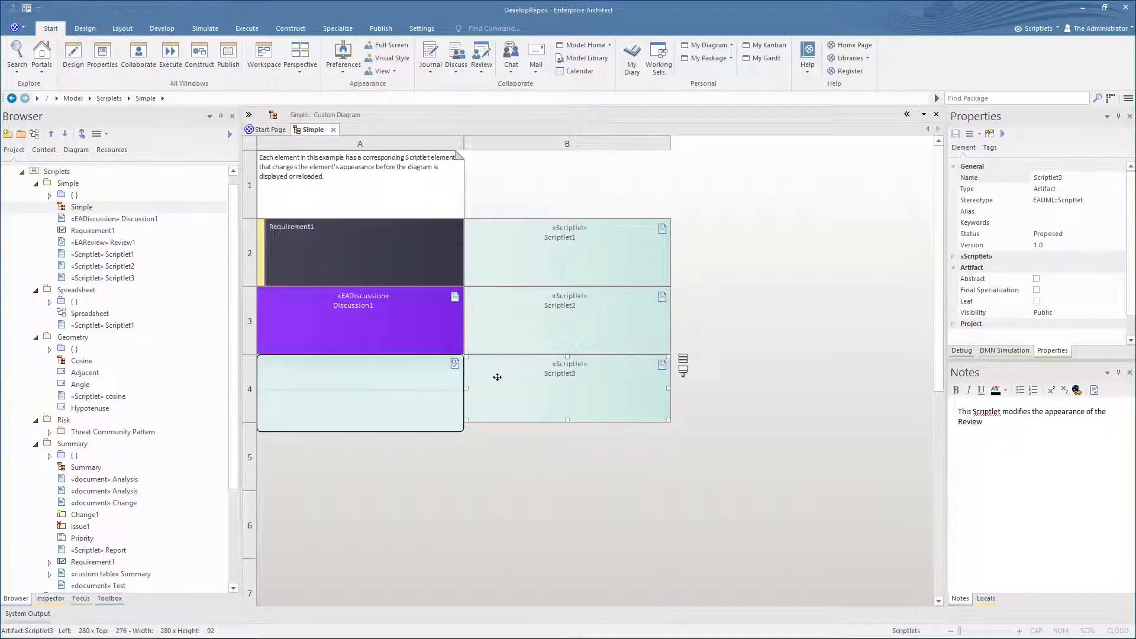
{"action": "right_click", "coordinate": [568, 391]}
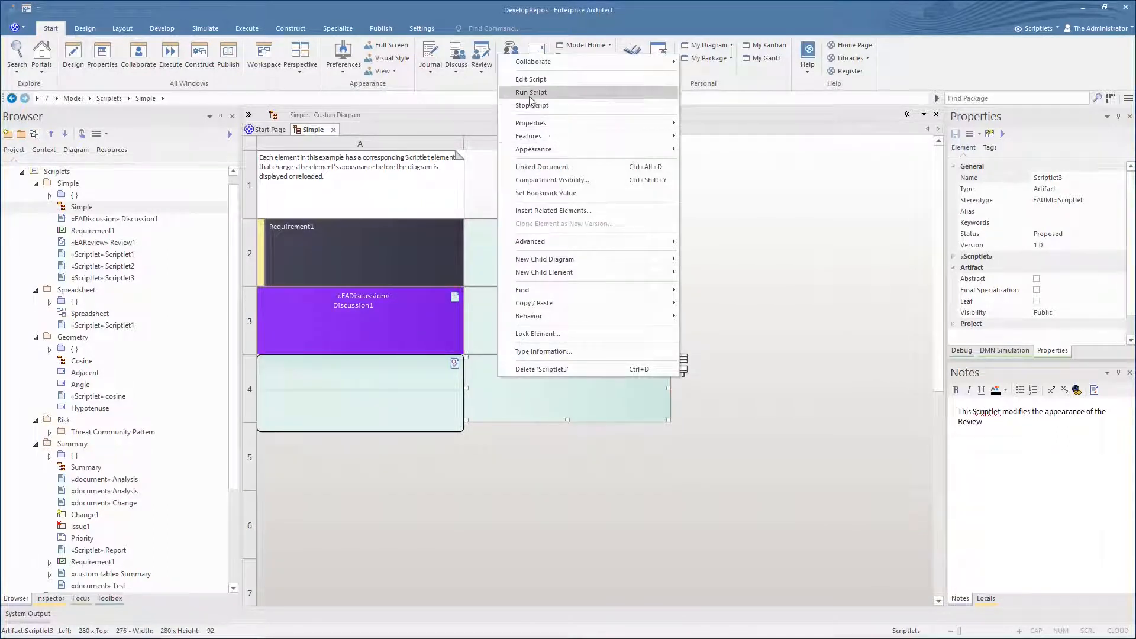
{"action": "left_click", "coordinate": [531, 93]}
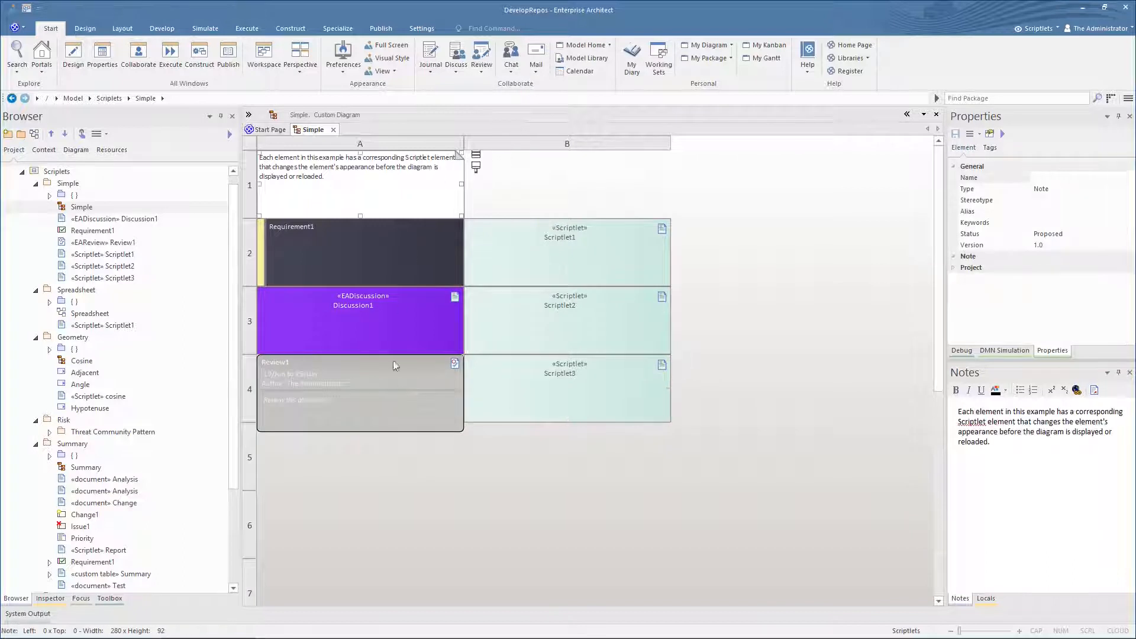
Select Requirement1 and adjust its appearance options
{"action": "left_click", "coordinate": [359, 252]}
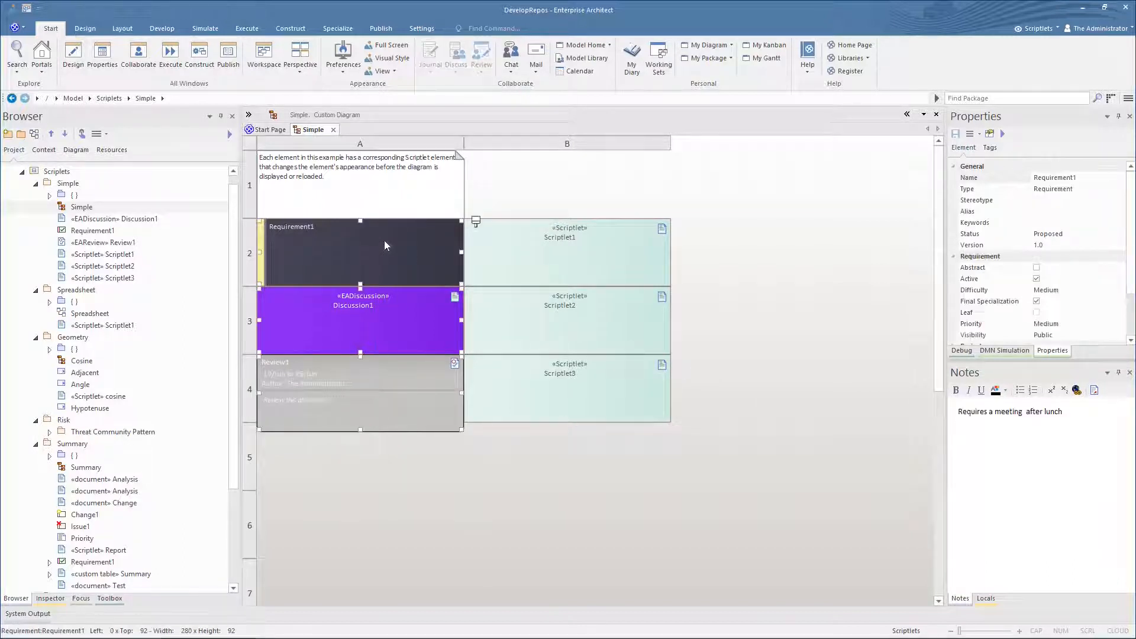
{"action": "left_click", "coordinate": [529, 206]}
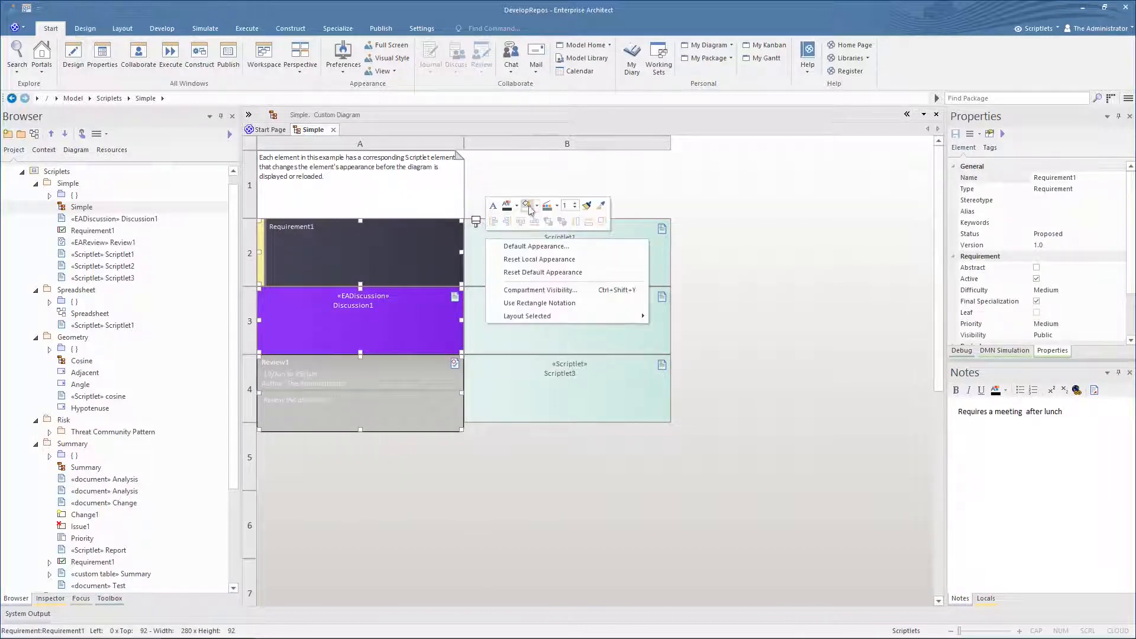
{"action": "left_click", "coordinate": [540, 259]}
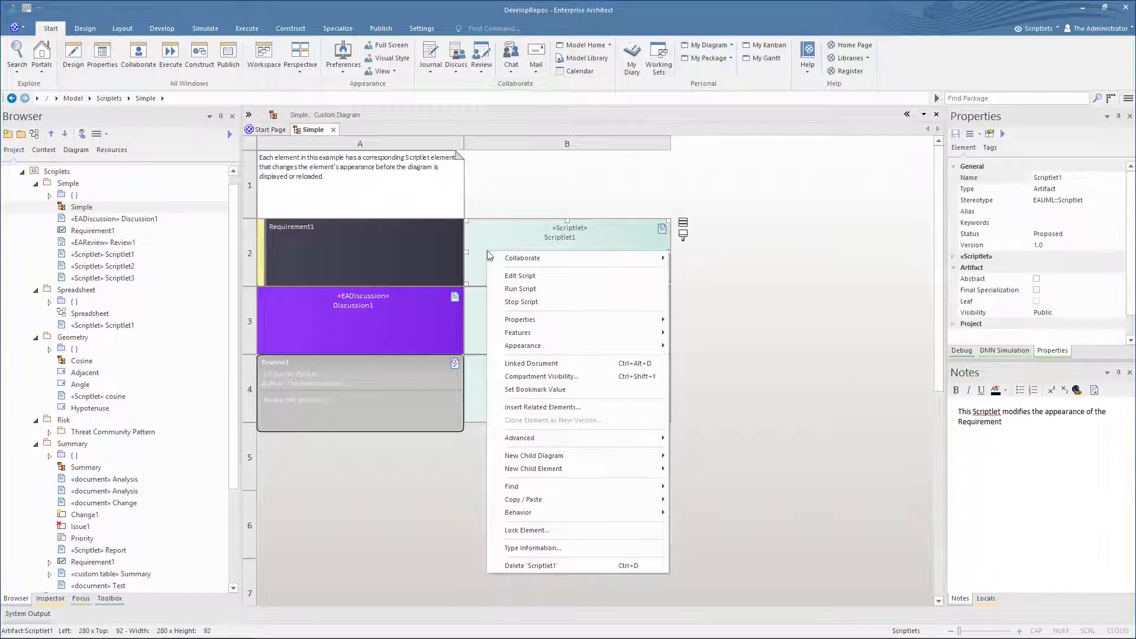
Run Scriptlet1's script against Requirement1
{"action": "left_click", "coordinate": [520, 276]}
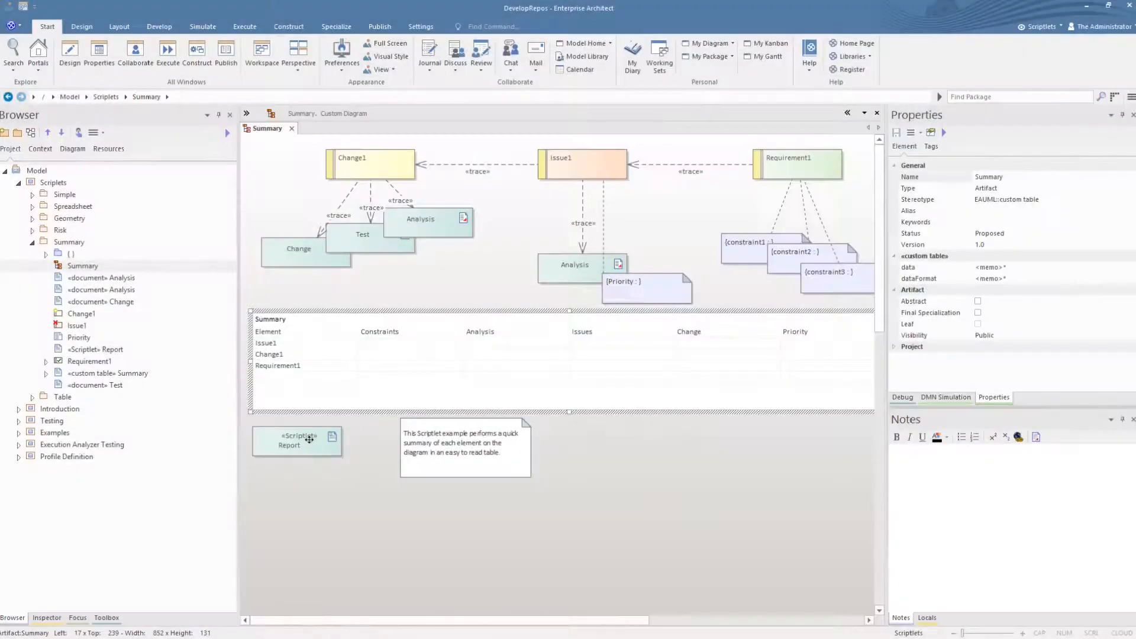
Run the Report scriptlet to fill the Summary table with element counts
{"action": "left_click", "coordinate": [296, 441]}
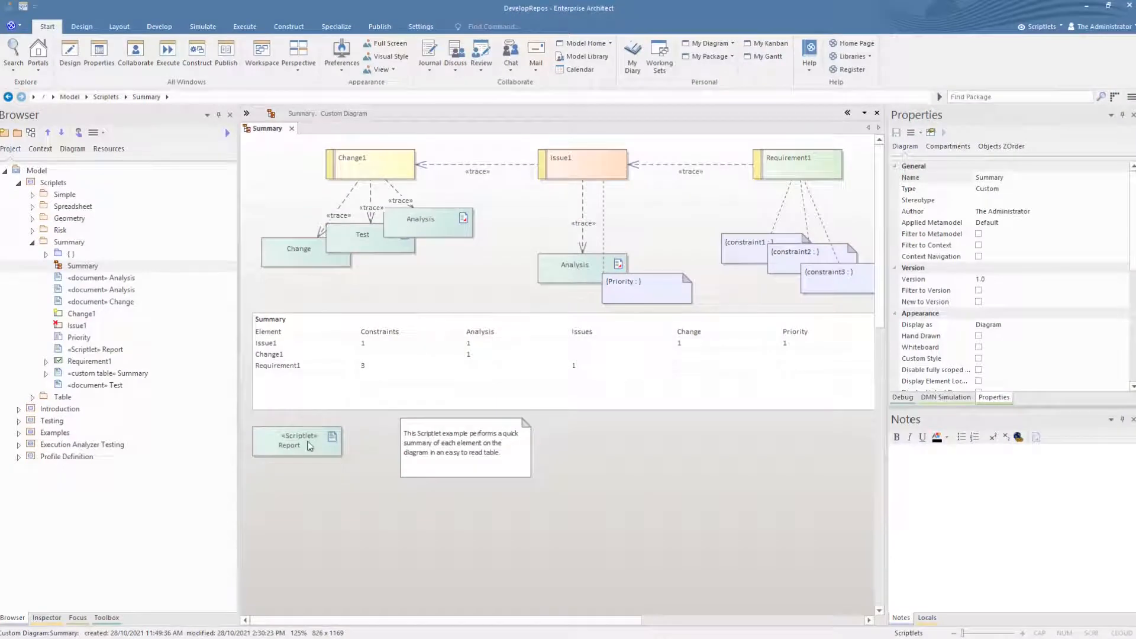
{"action": "double_click", "coordinate": [297, 442]}
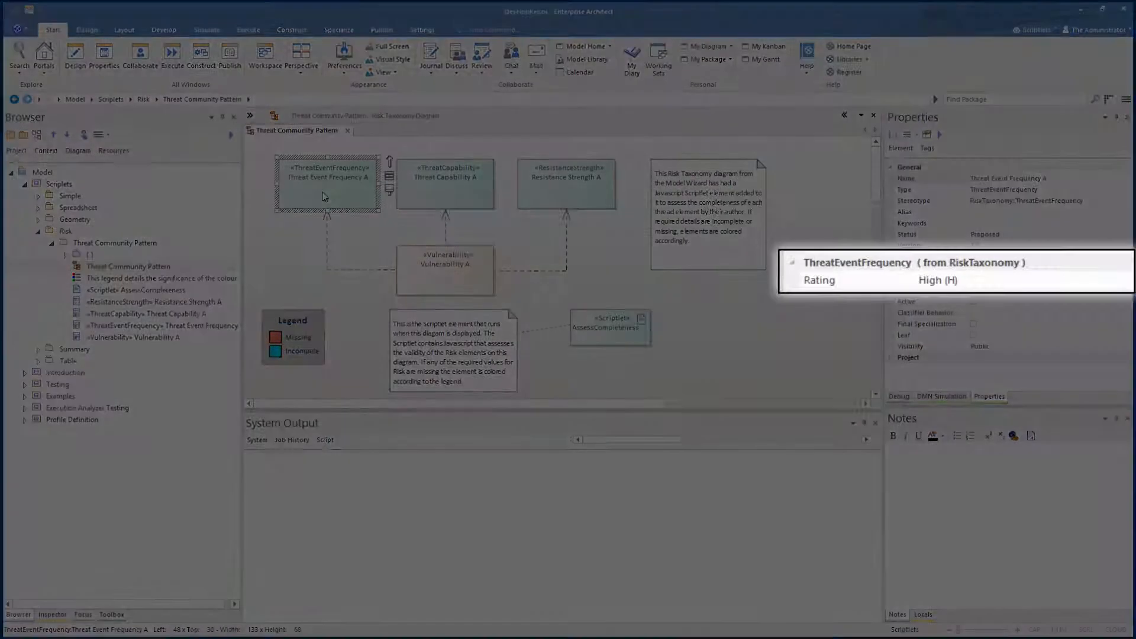
Review Threat Capability A and Resistance Strength A tagged values, then reload the diagram to run AssessCompleteness
{"action": "left_click", "coordinate": [445, 184]}
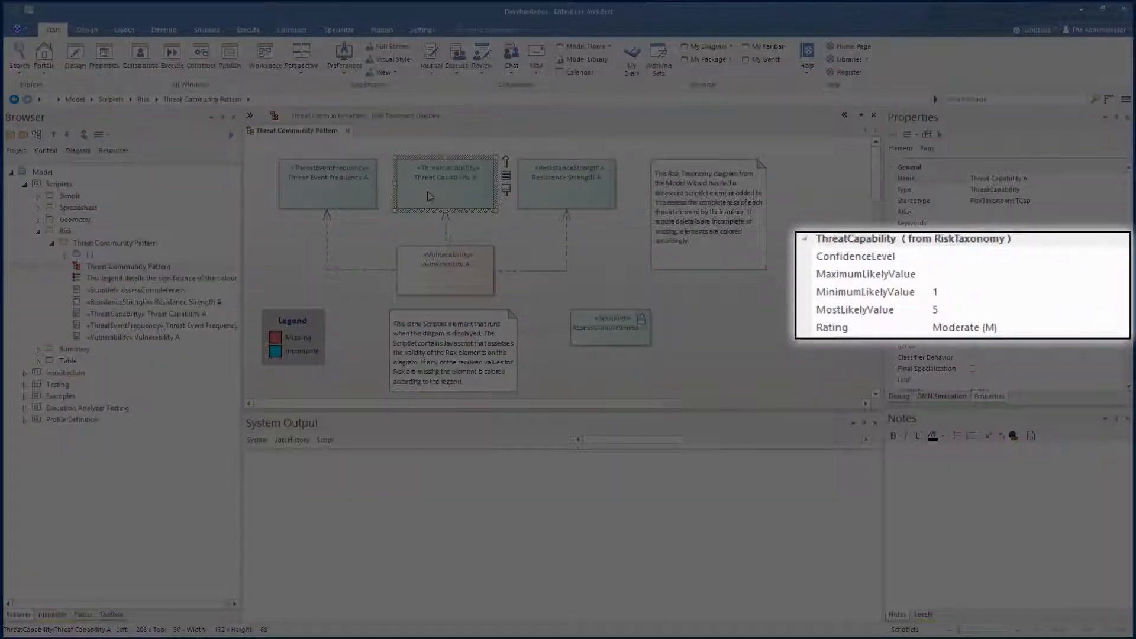
{"action": "left_click", "coordinate": [566, 180]}
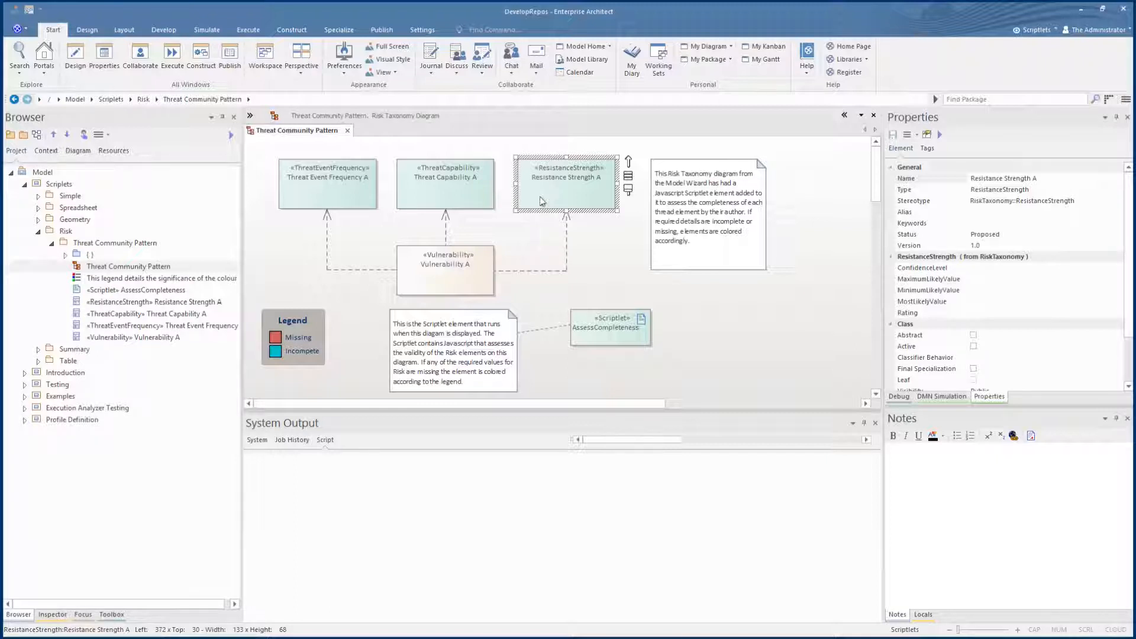
{"action": "mouse_move", "coordinate": [493, 196]}
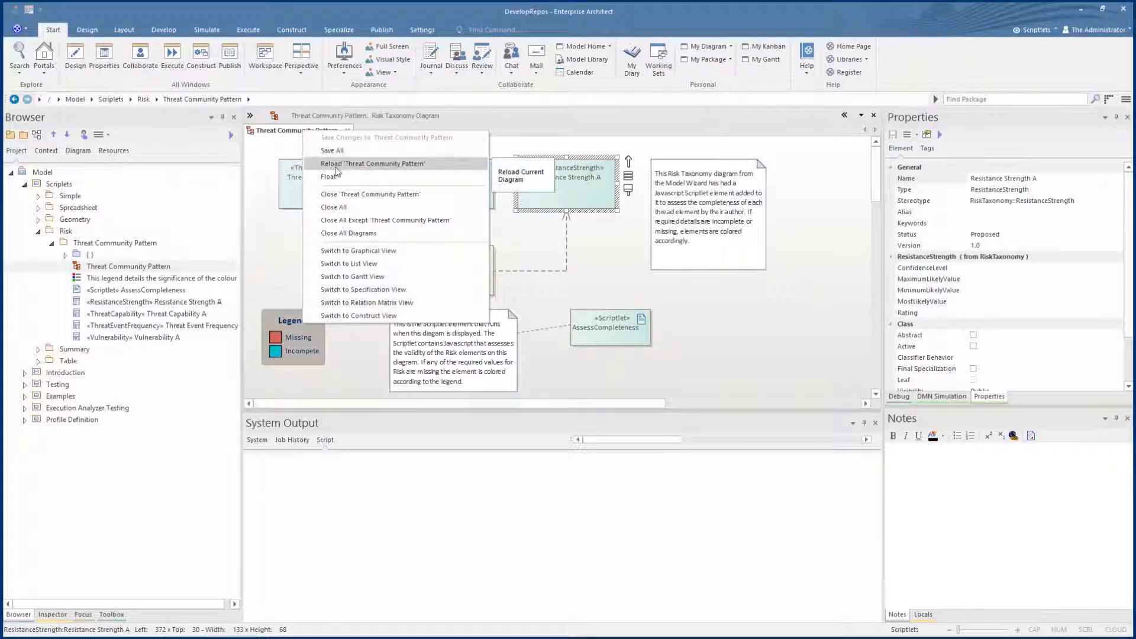
{"action": "left_click", "coordinate": [372, 163]}
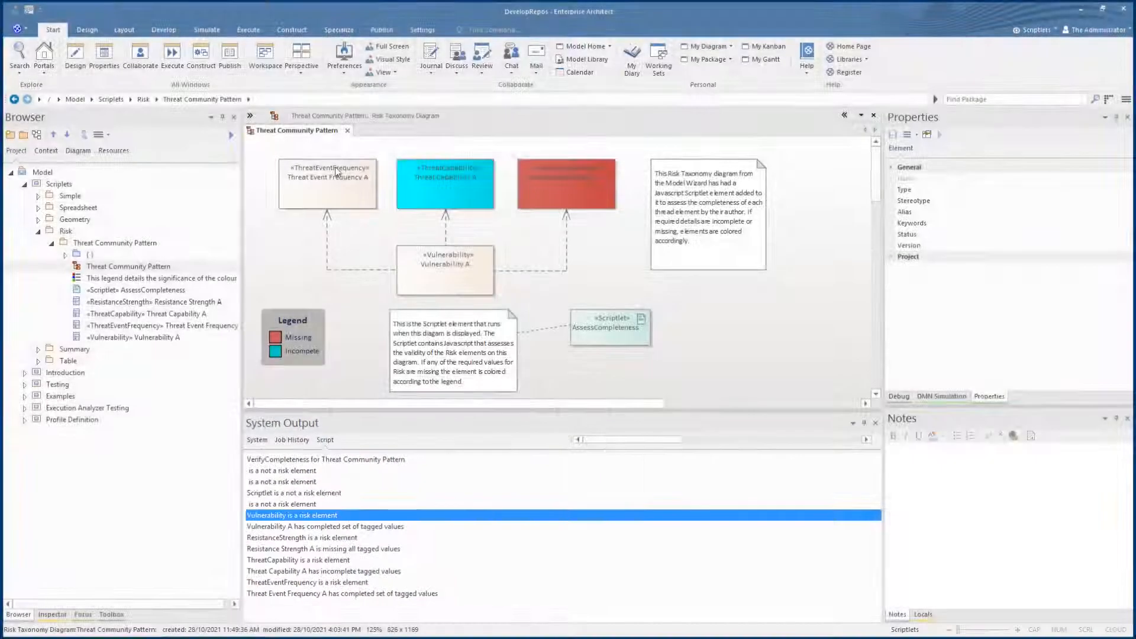
Edit the AssessCompleteness scriptlet to view its JavaScript code
{"action": "right_click", "coordinate": [608, 326]}
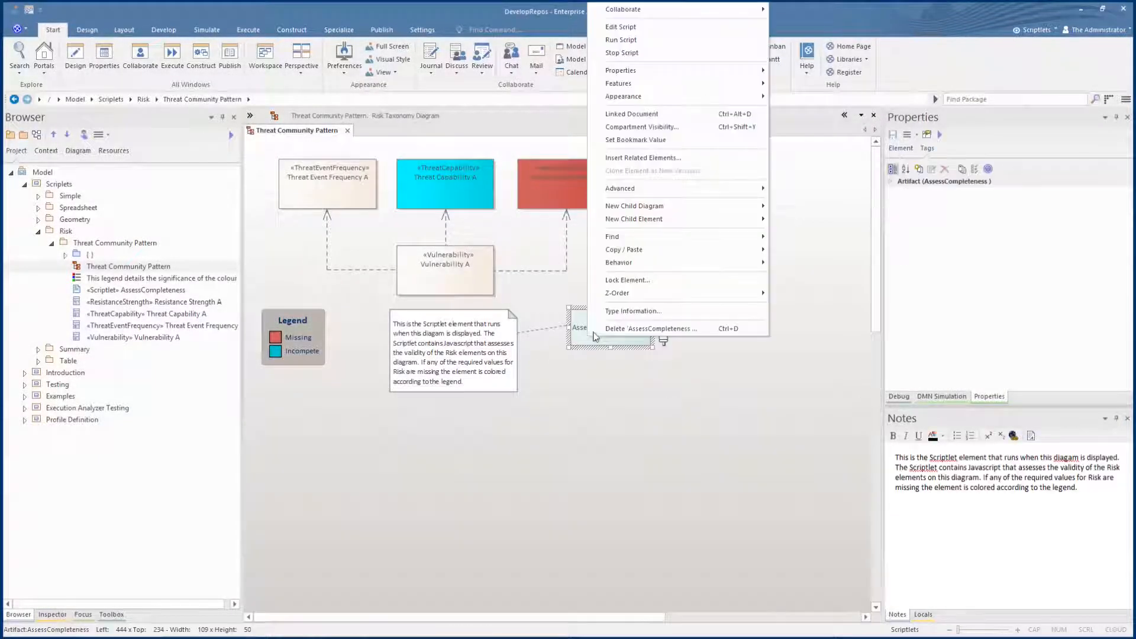
{"action": "left_click", "coordinate": [620, 26]}
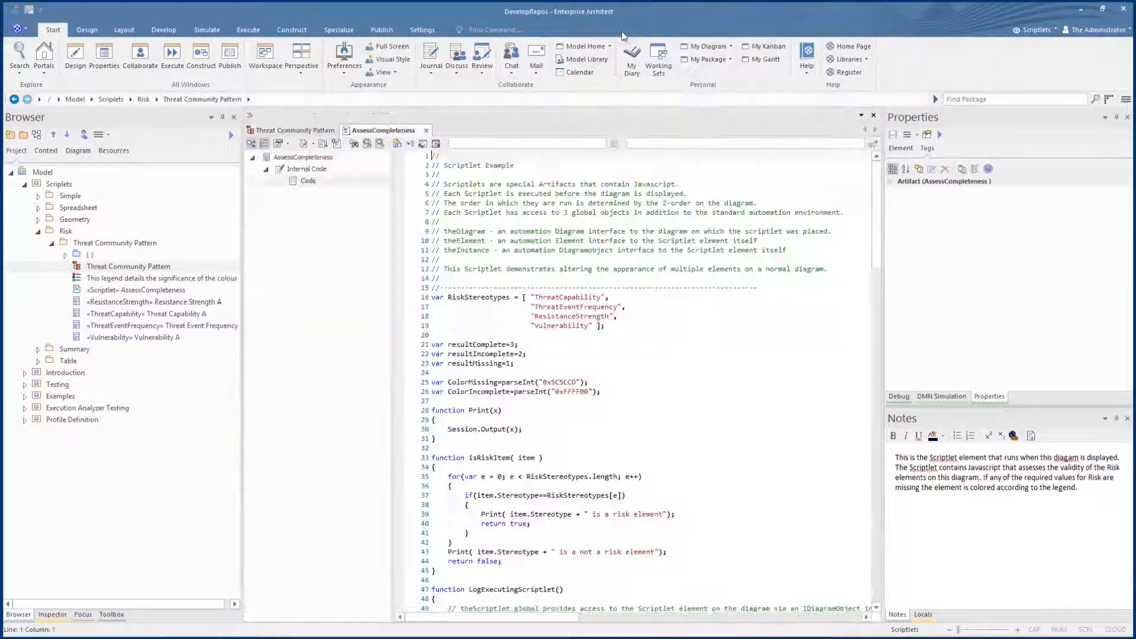
{"action": "scroll", "scroll_direction": "down", "scroll_amount": 3}
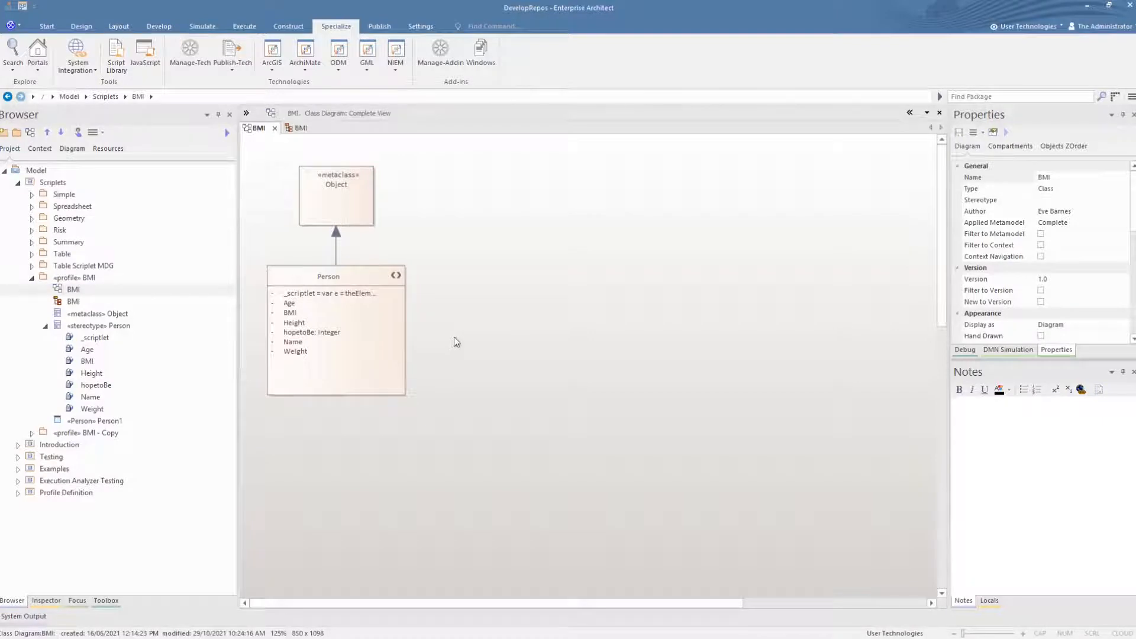
{"action": "mouse_move", "coordinate": [374, 305]}
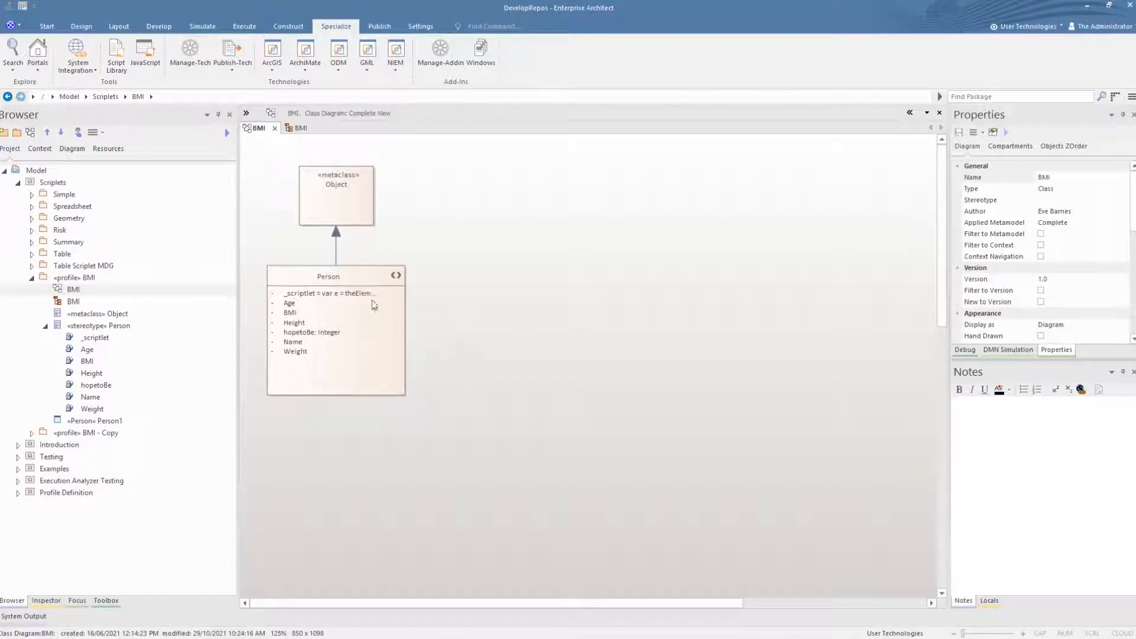
Review the _scriptlet attribute's full initial value code on Person
{"action": "left_click", "coordinate": [328, 293]}
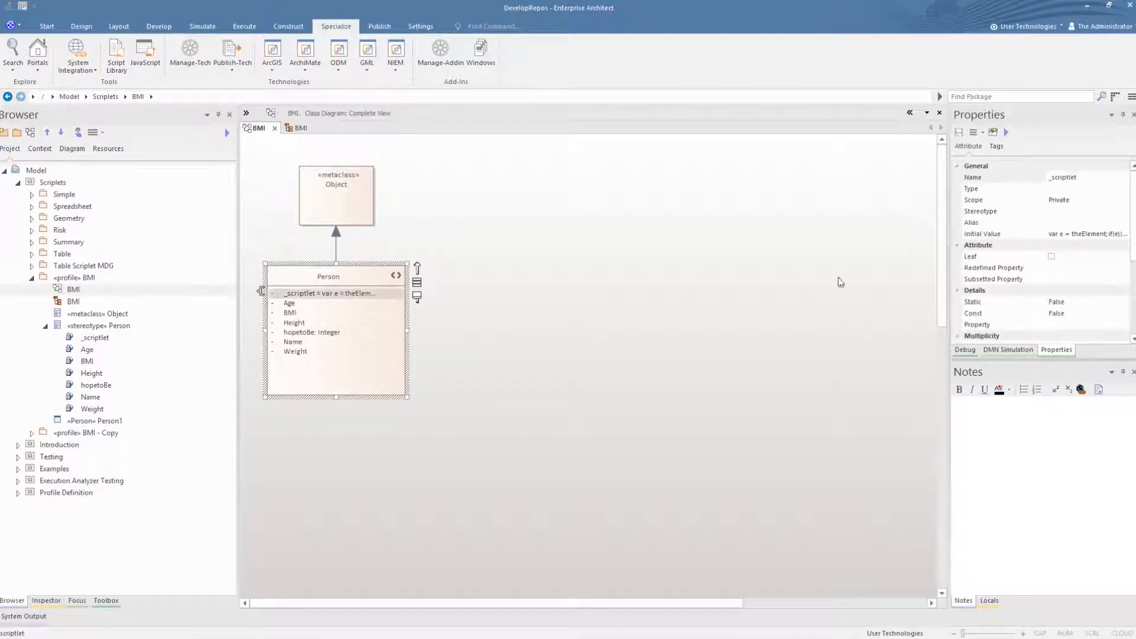
{"action": "left_click", "coordinate": [1126, 233]}
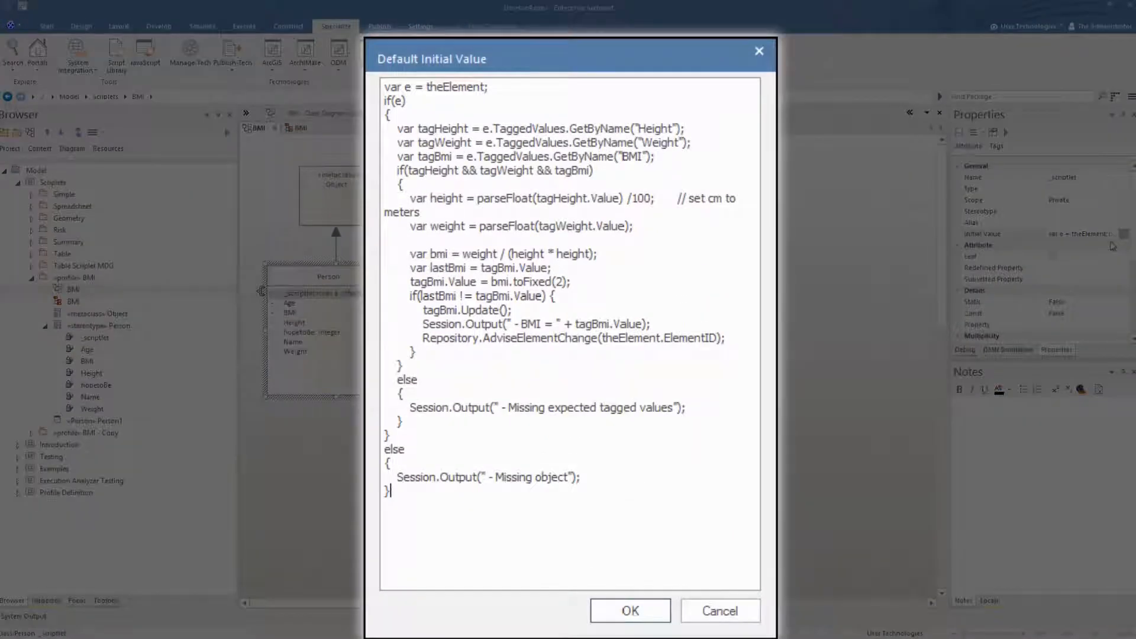
{"action": "left_click", "coordinate": [629, 611]}
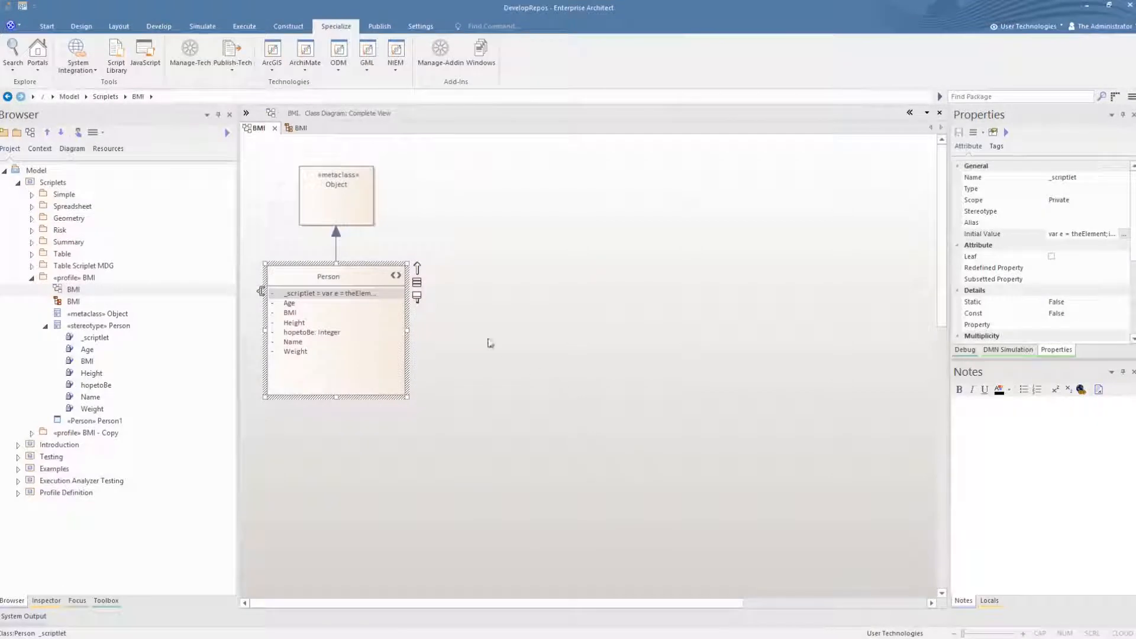
Publish the BMI diagram as a UML profile to C:\Temp\BMI.xml, overwriting the earlier file
{"action": "left_click", "coordinate": [232, 53]}
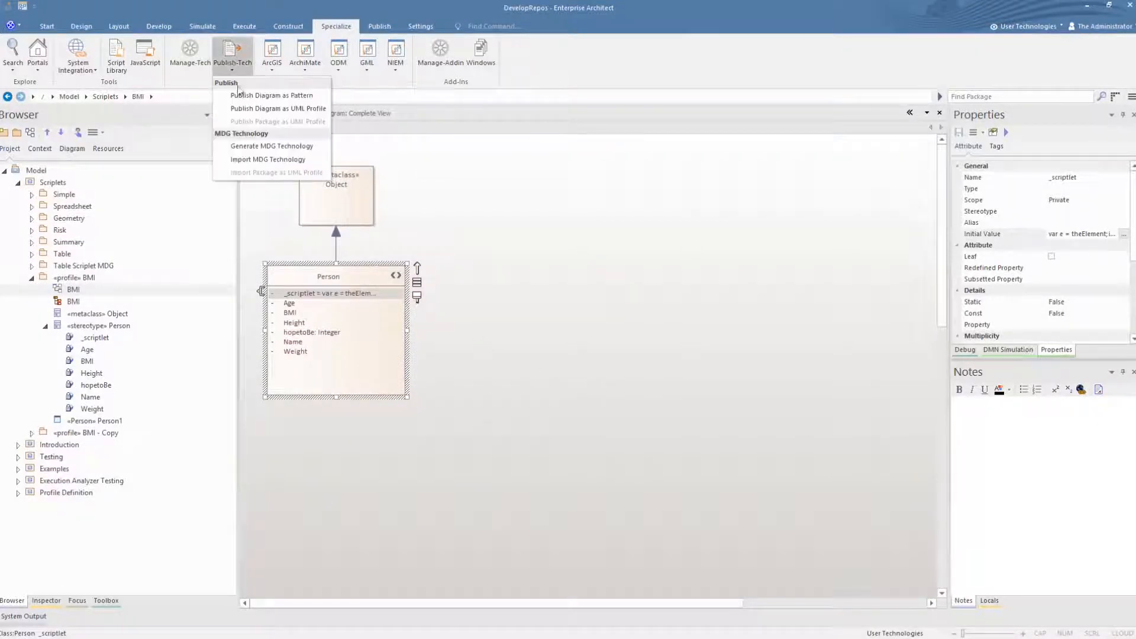
{"action": "left_click", "coordinate": [278, 108]}
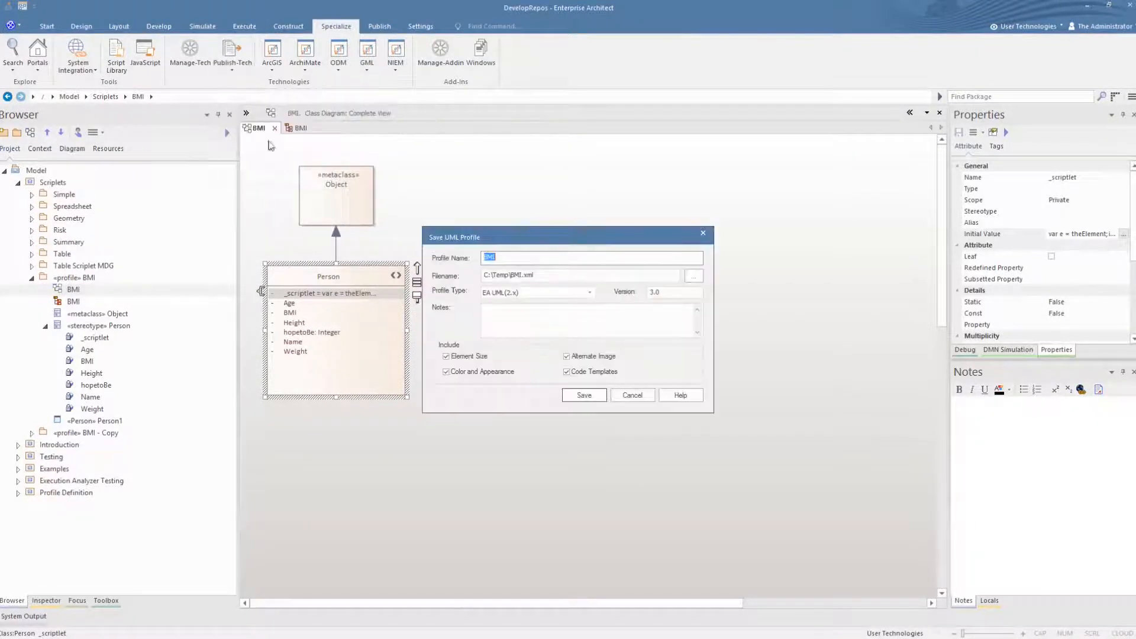
{"action": "left_click", "coordinate": [585, 395]}
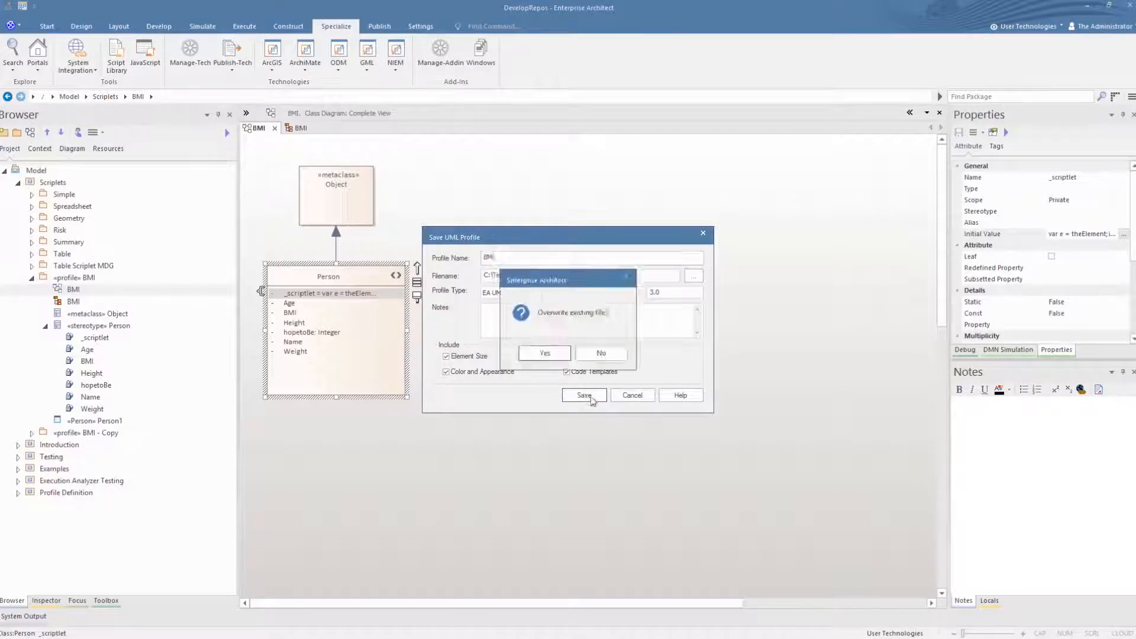
{"action": "left_click", "coordinate": [544, 352]}
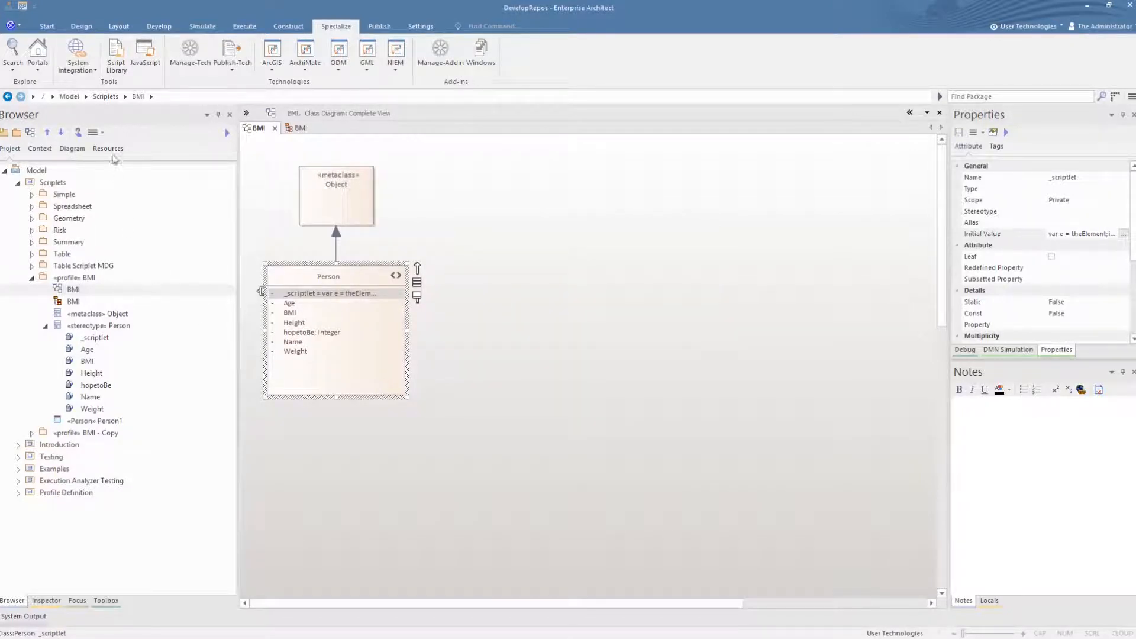
Import C:\Temp\BMI.xml under UML Profiles in Resources and expand the BMI profile
{"action": "left_click", "coordinate": [108, 149]}
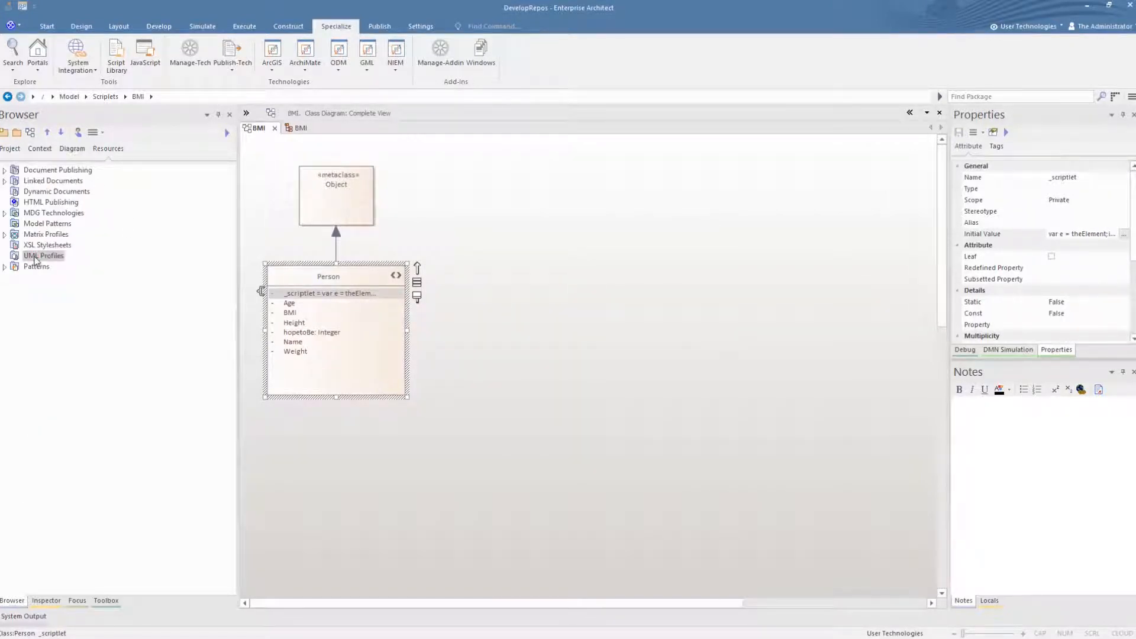
{"action": "right_click", "coordinate": [42, 256]}
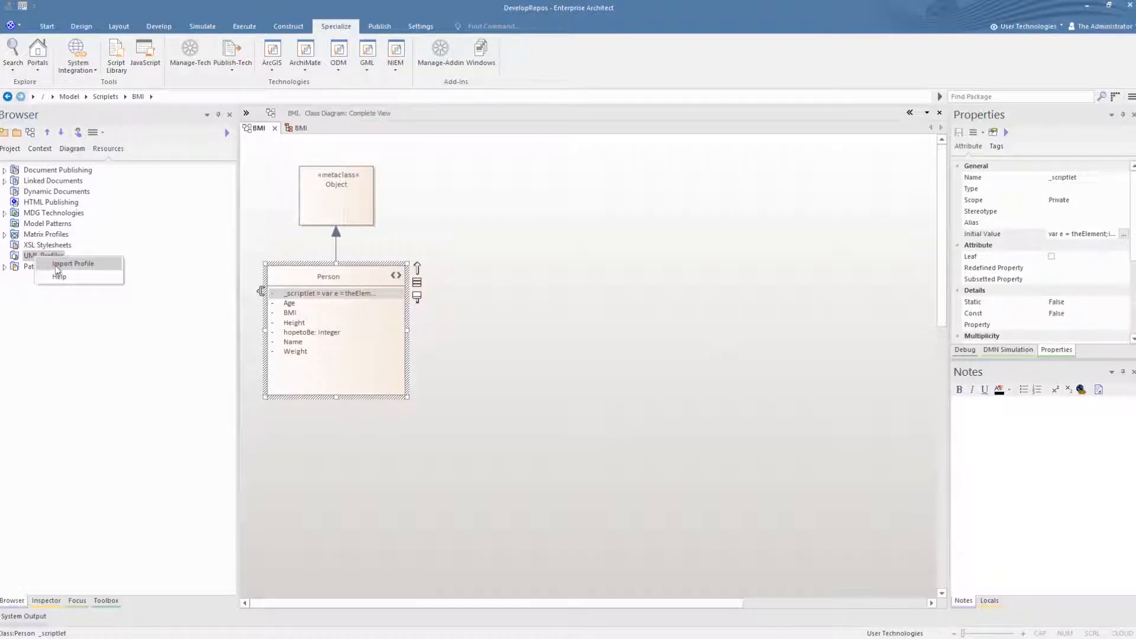
{"action": "left_click", "coordinate": [72, 262]}
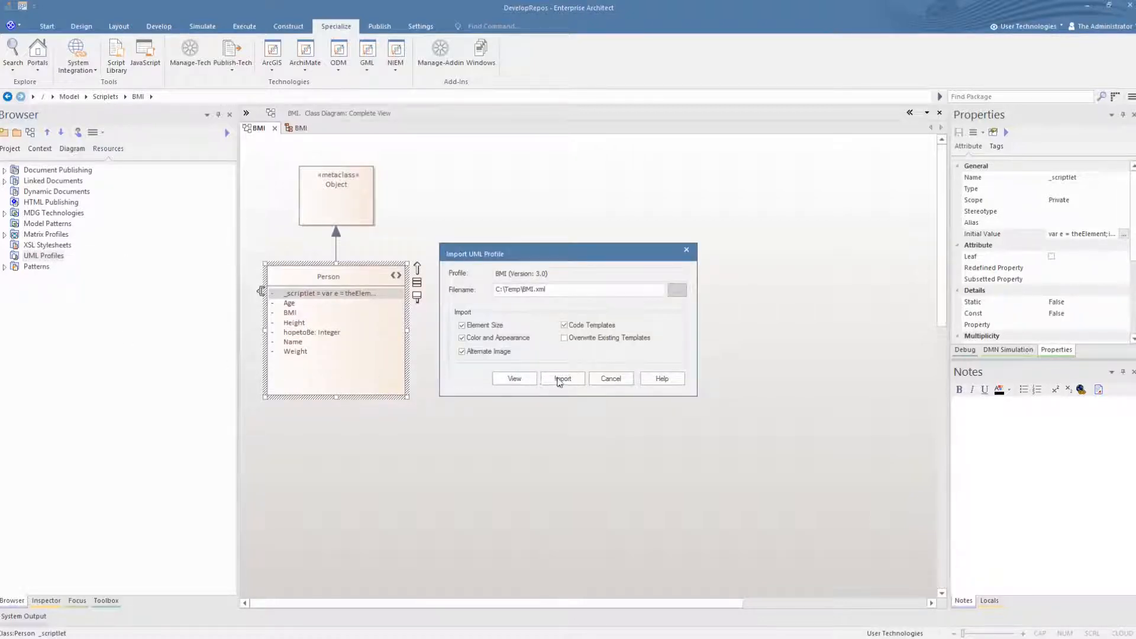
{"action": "left_click", "coordinate": [562, 379]}
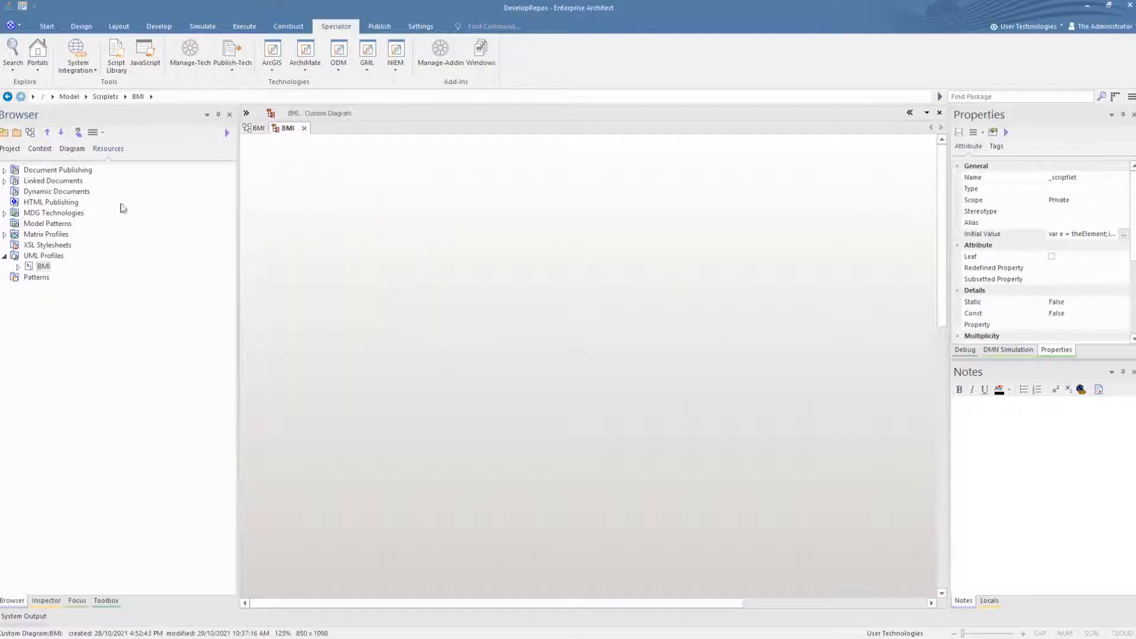
{"action": "left_click", "coordinate": [18, 266]}
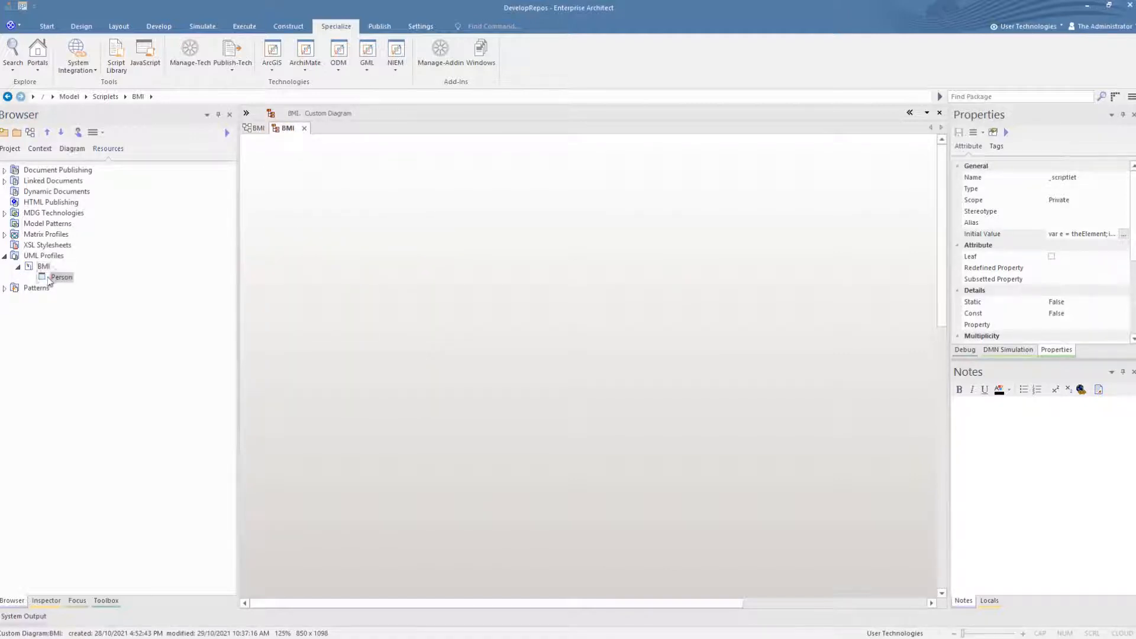
{"action": "left_click_drag", "start_coordinate": [61, 277], "coordinate": [388, 318]}
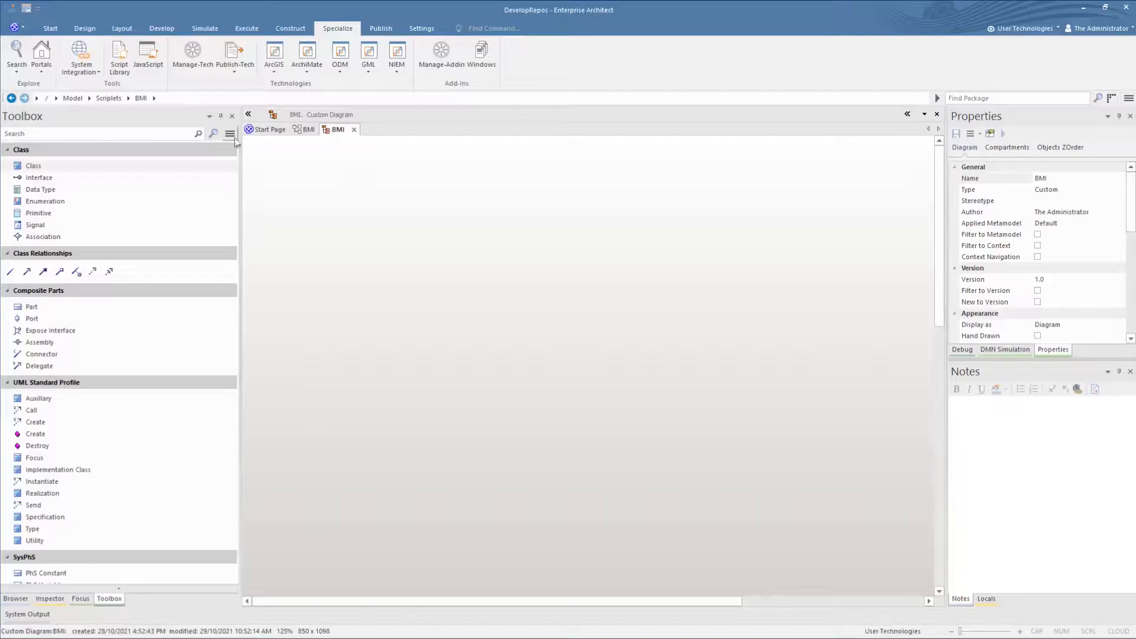
Place a BMI Person element on the diagram and set its Height tag to 180
{"action": "left_click", "coordinate": [230, 133]}
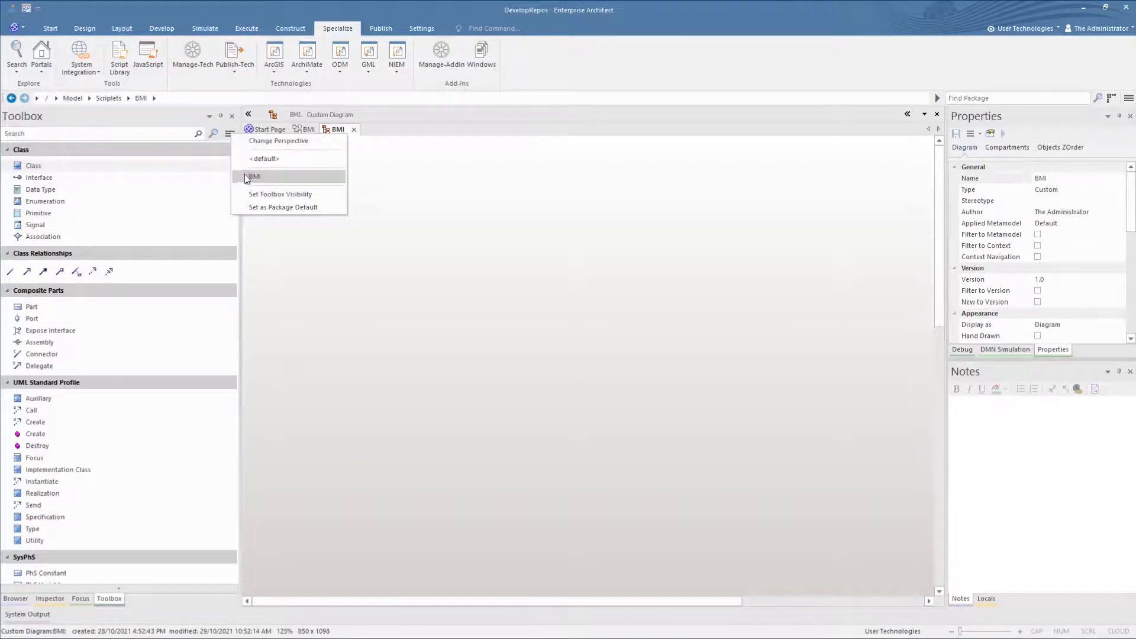
{"action": "left_click", "coordinate": [255, 176]}
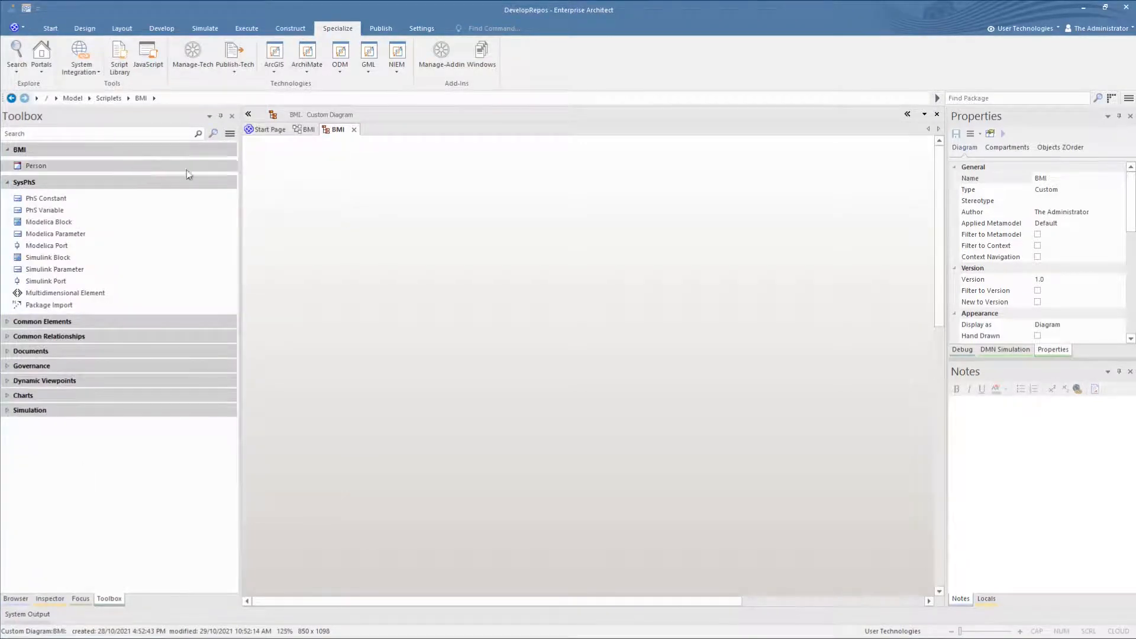
{"action": "left_click_drag", "start_coordinate": [35, 166], "coordinate": [397, 246]}
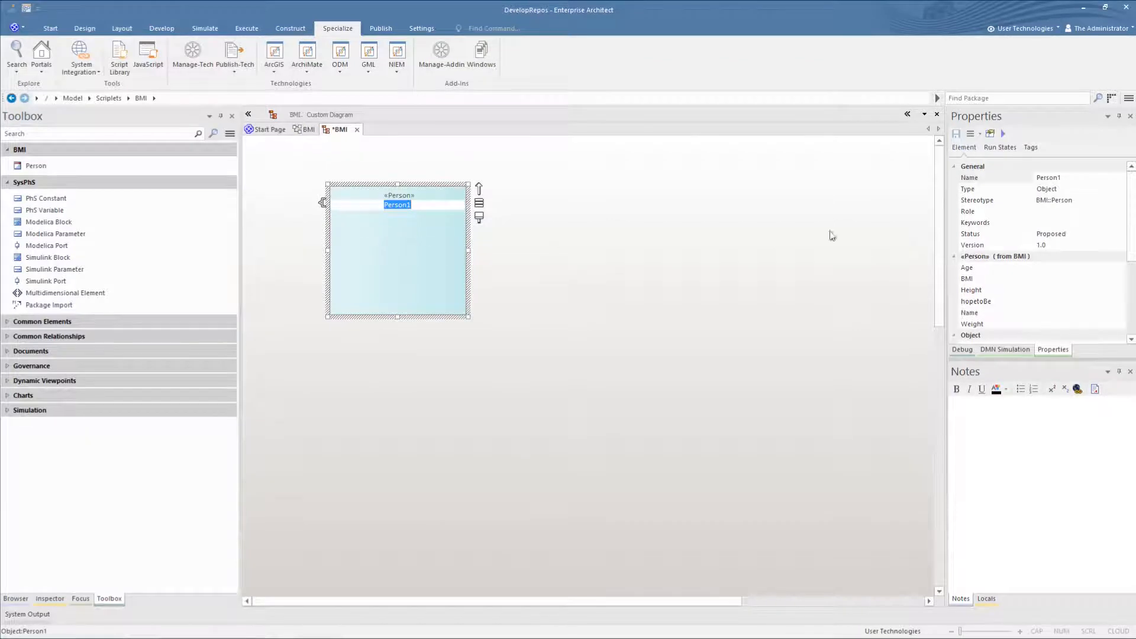
{"action": "type", "text": "180"}
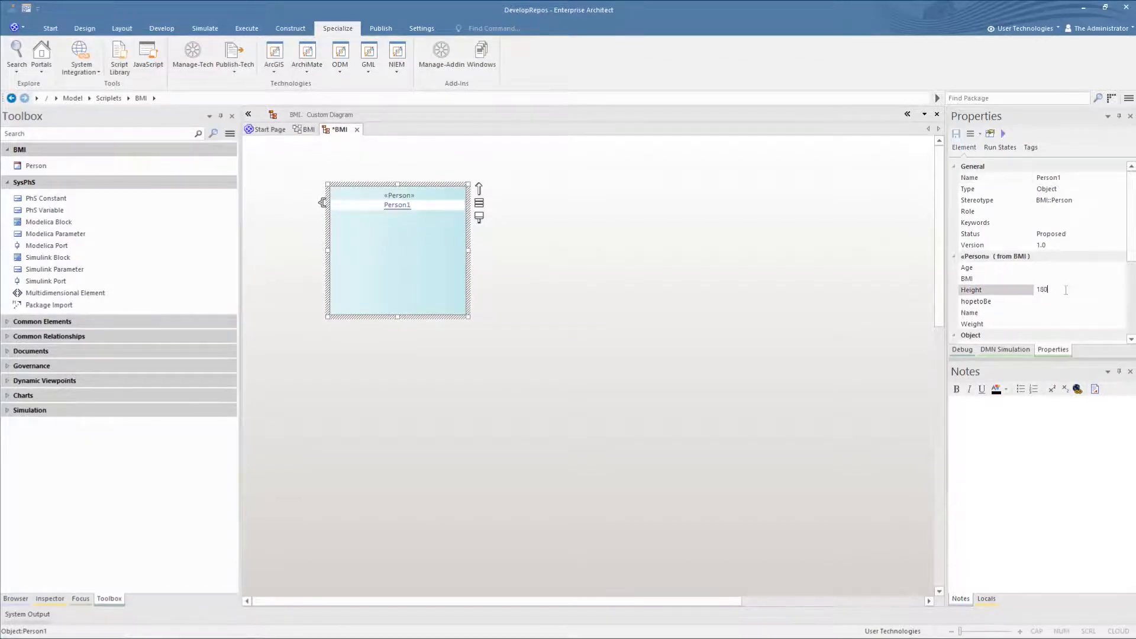